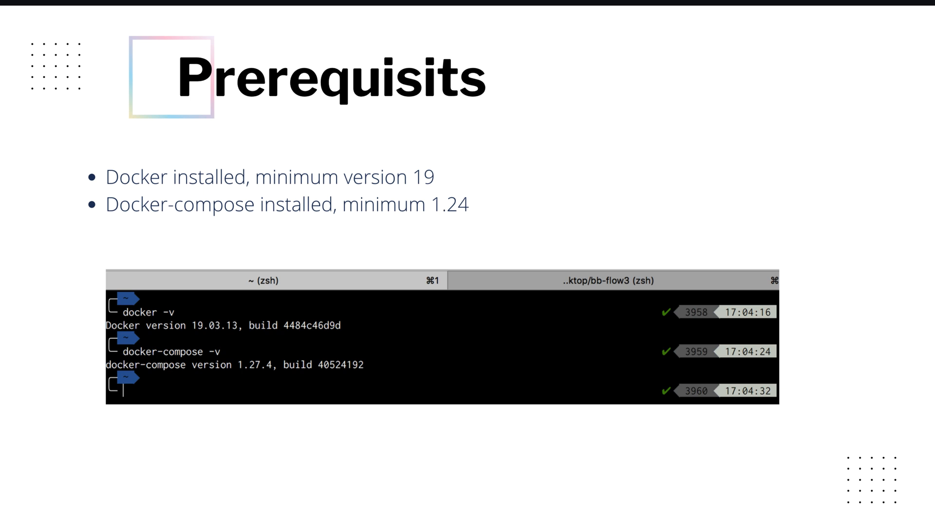
- Advance past the Docker 19 and docker-compose 1.24 prerequisites slide to the rabbitmq-tutorial terminal
click(906, 269)
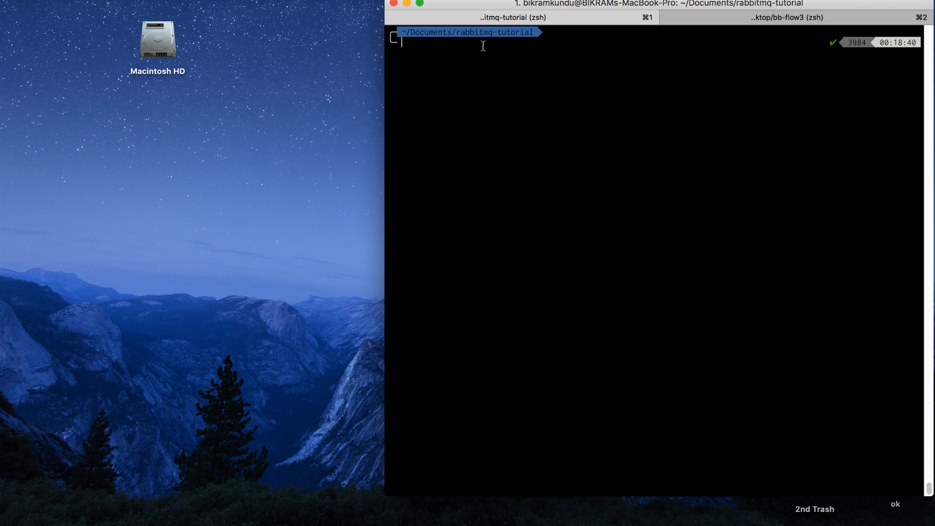
- Check Docker 19.03.13 and docker-compose 1.27.4 versions, then inspect docker-compose.yml in vi
text(docker -v)
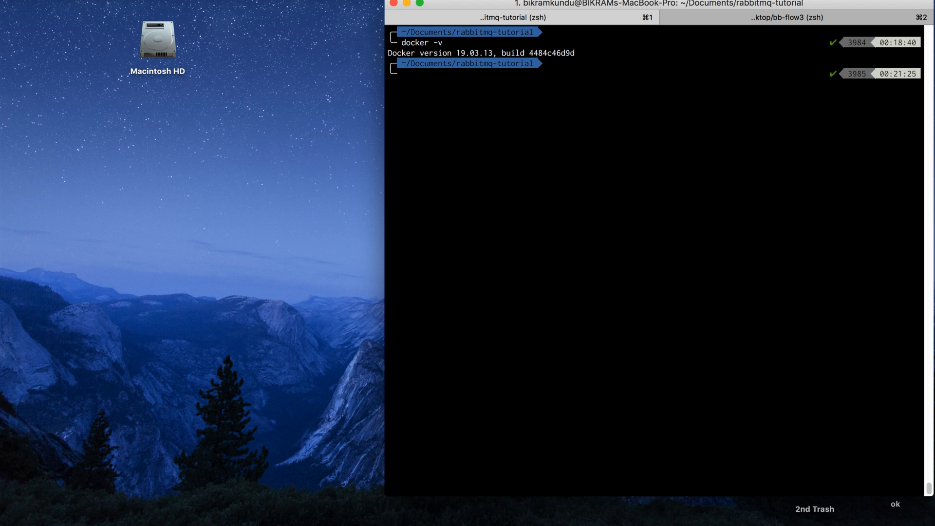
text(docker-compose -)
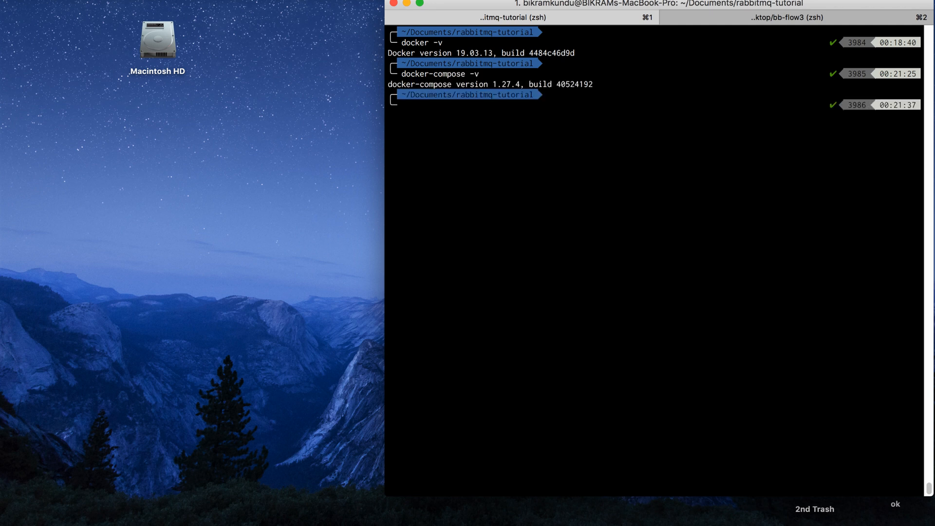
text(vi)
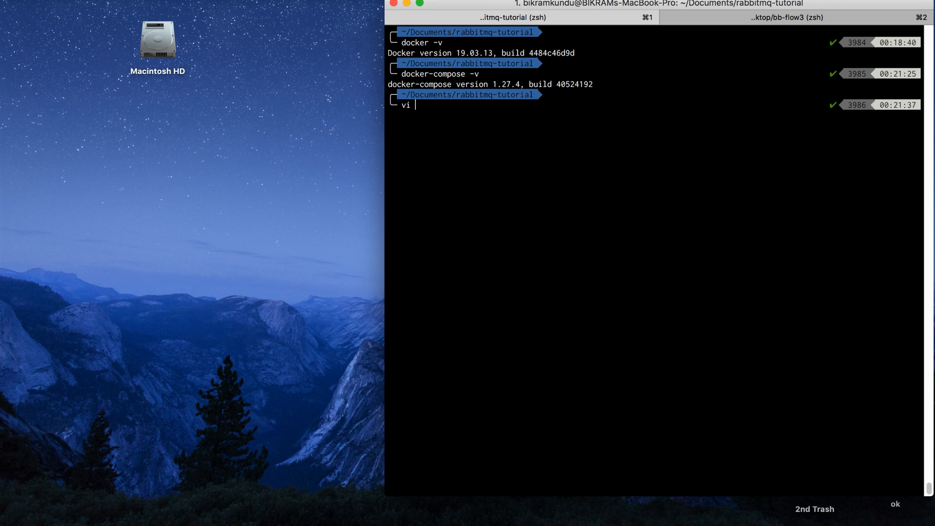
text(docker)
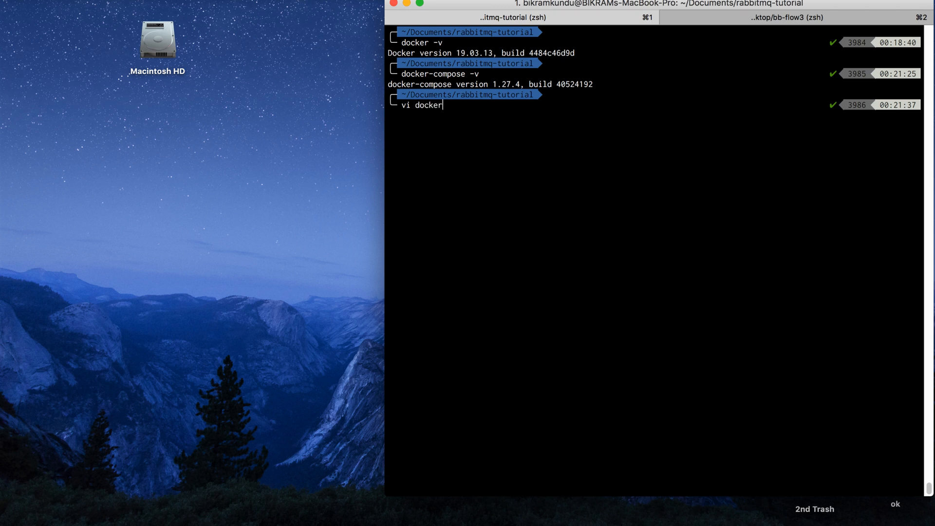
text(-compose.yml)
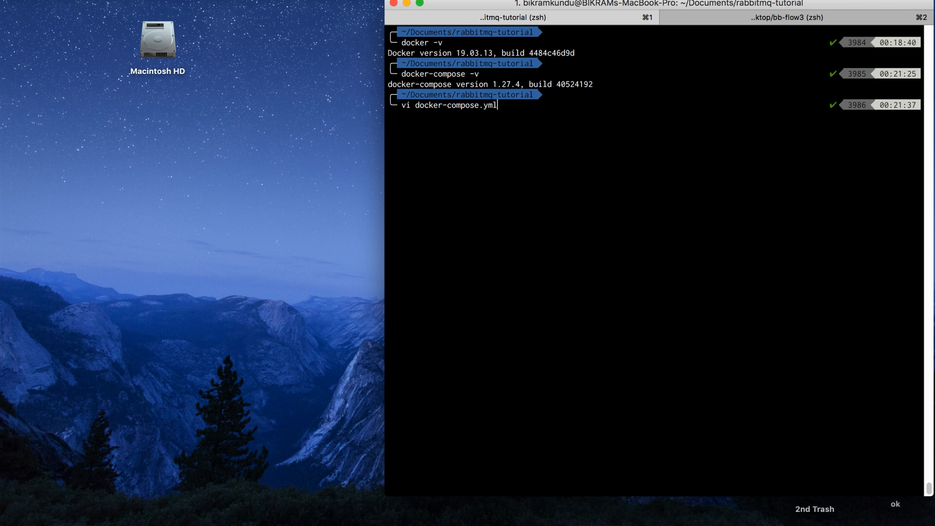
key(enter)
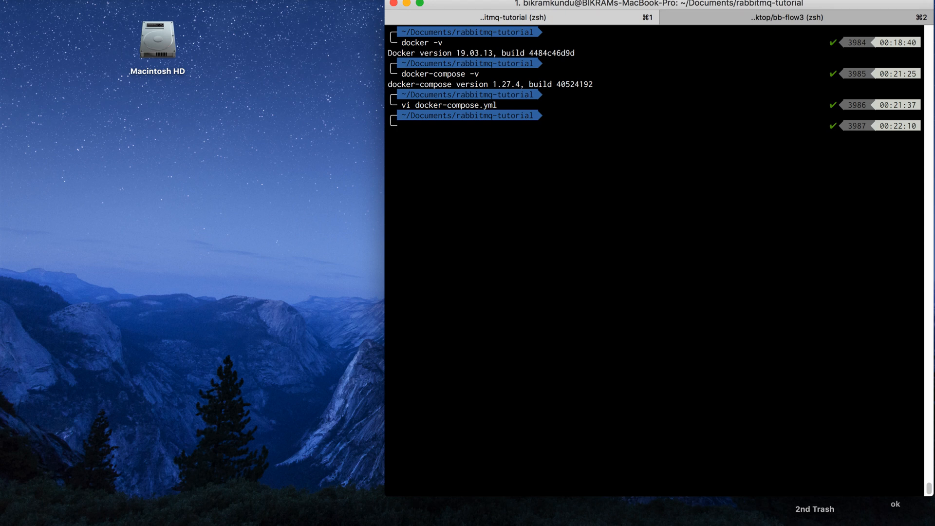
- Run docker-compose up until RabbitMQ reports 6 plugins started, then open the login page
text(docker)
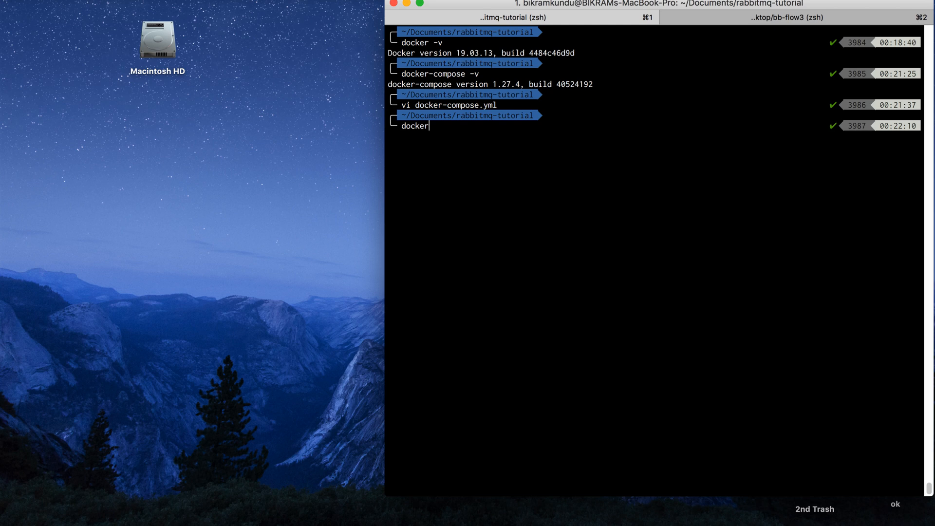
text(-compose up)
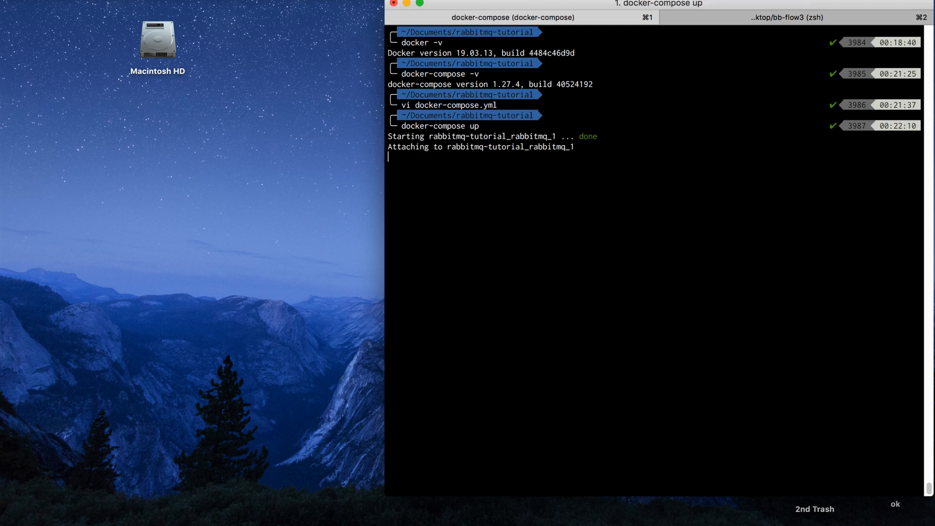
mouse_move(420, 174)
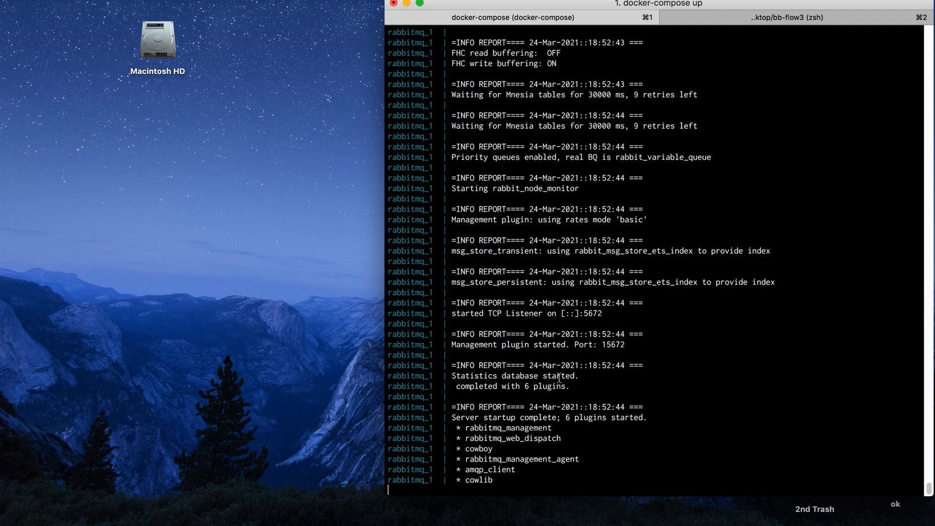
double_click(607, 345)
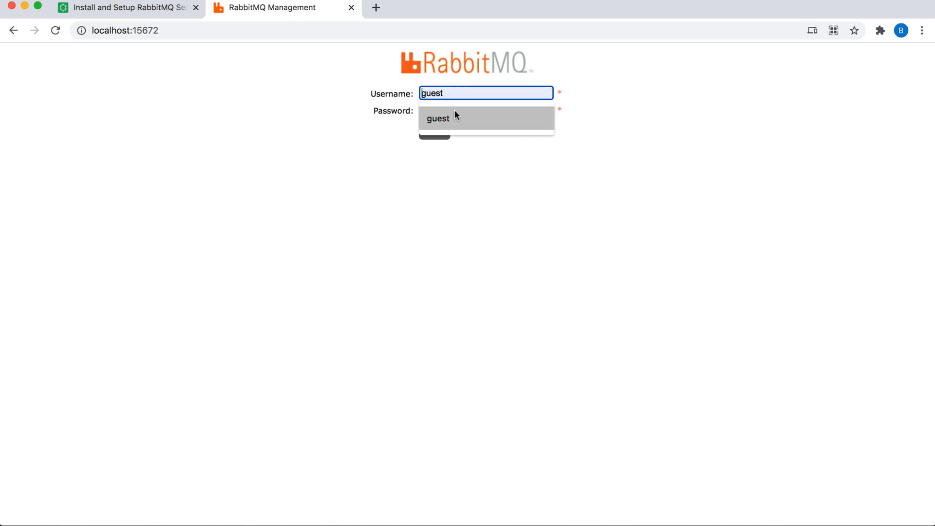
- Log in to localhost:15672 as guest using the autofilled credentials
click(486, 110)
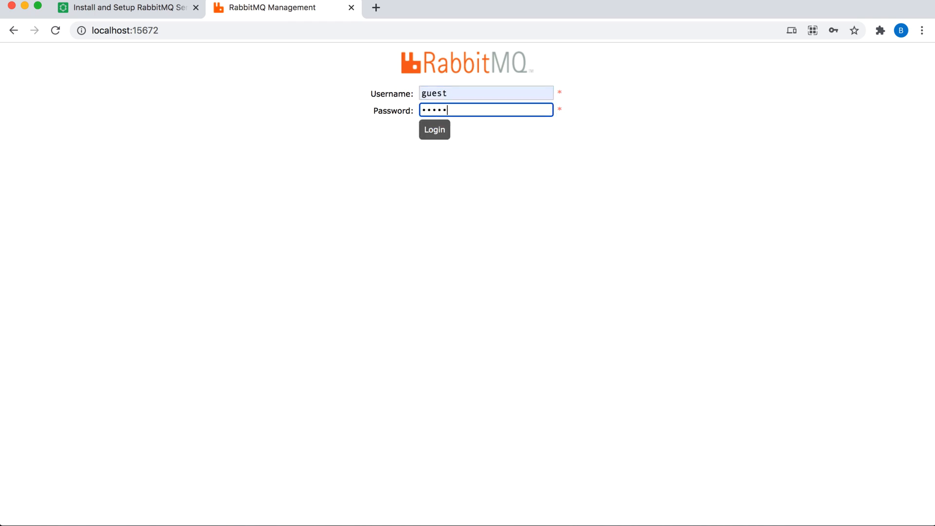
click(434, 129)
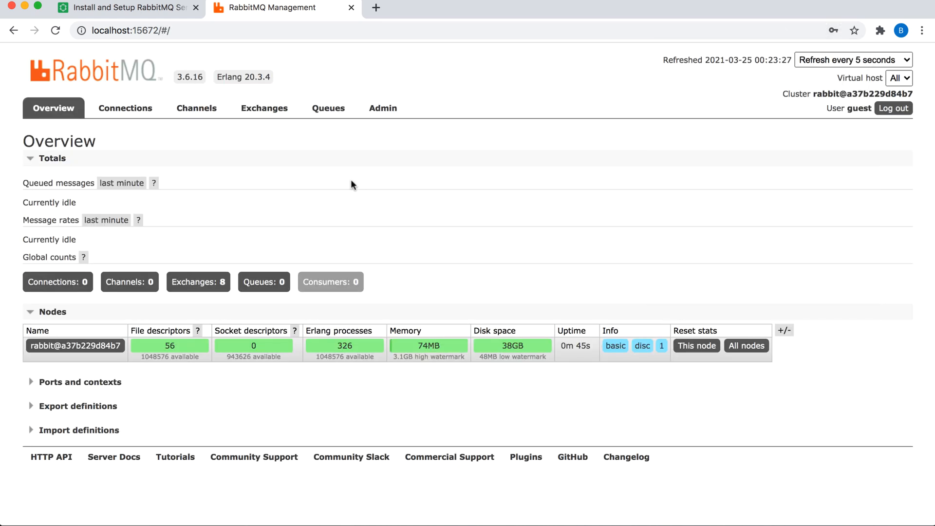
- Browse Connections, Exchanges, Users (guest administrator) and cluster name, then return to the tutorial article
click(125, 108)
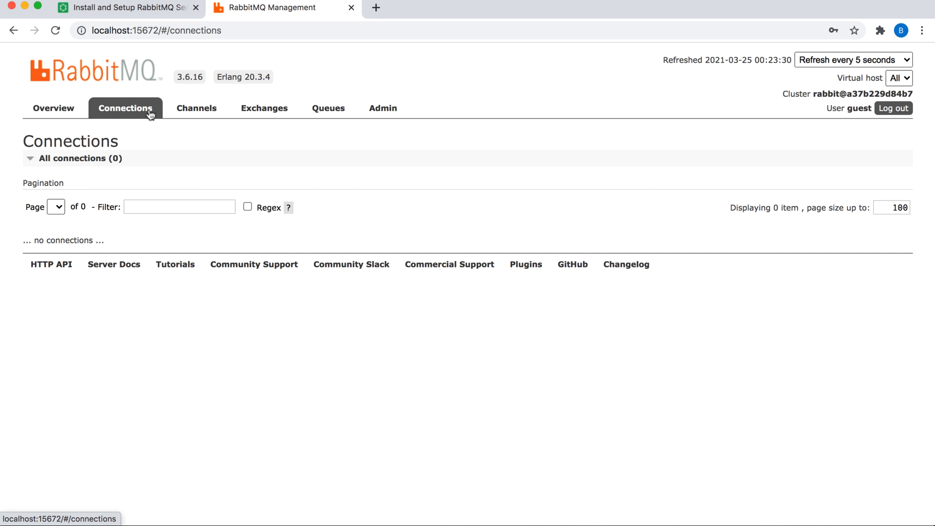
click(264, 108)
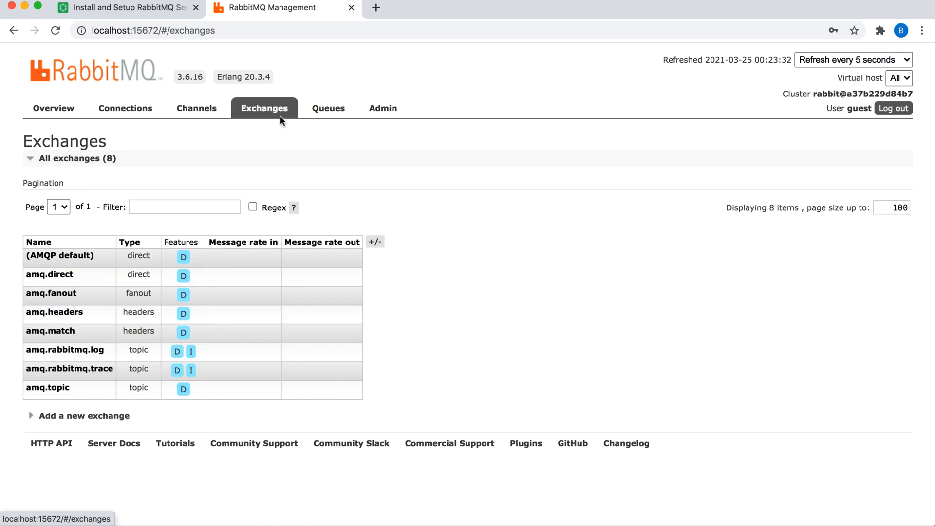
click(383, 108)
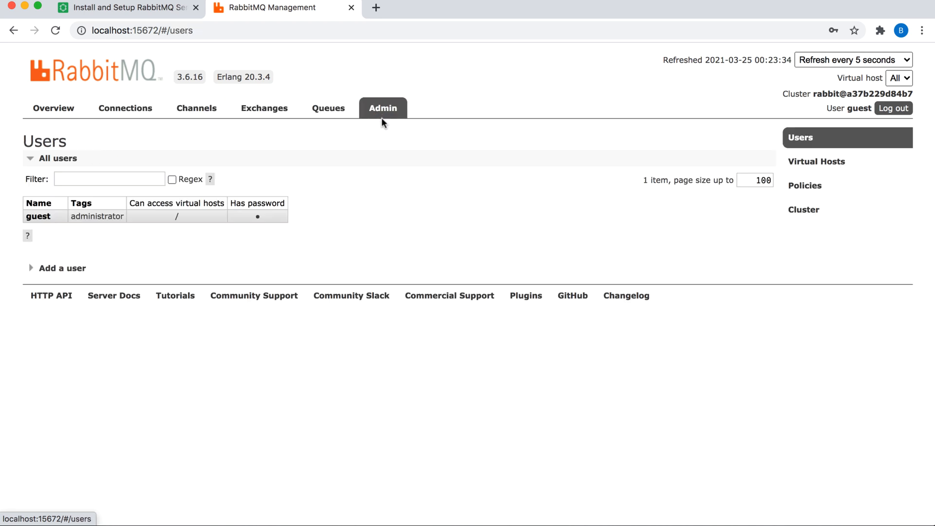
mouse_move(414, 222)
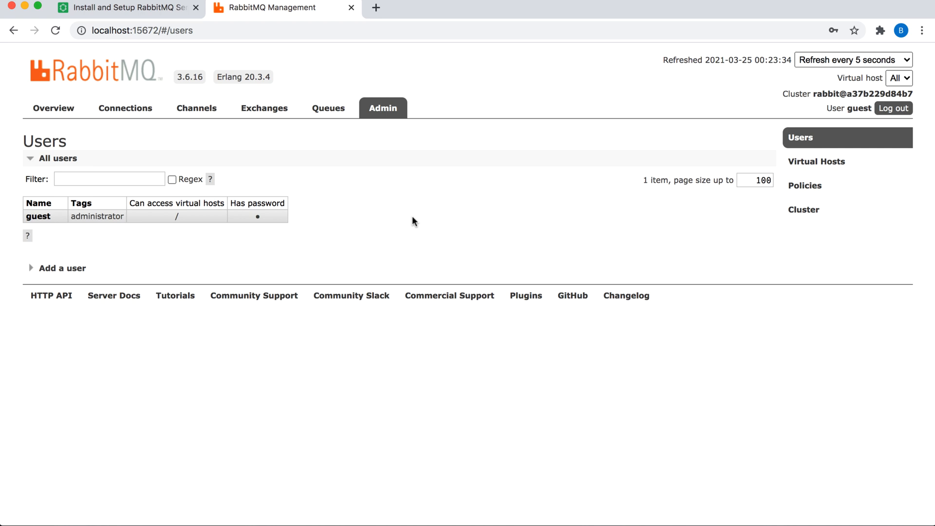
mouse_move(261, 78)
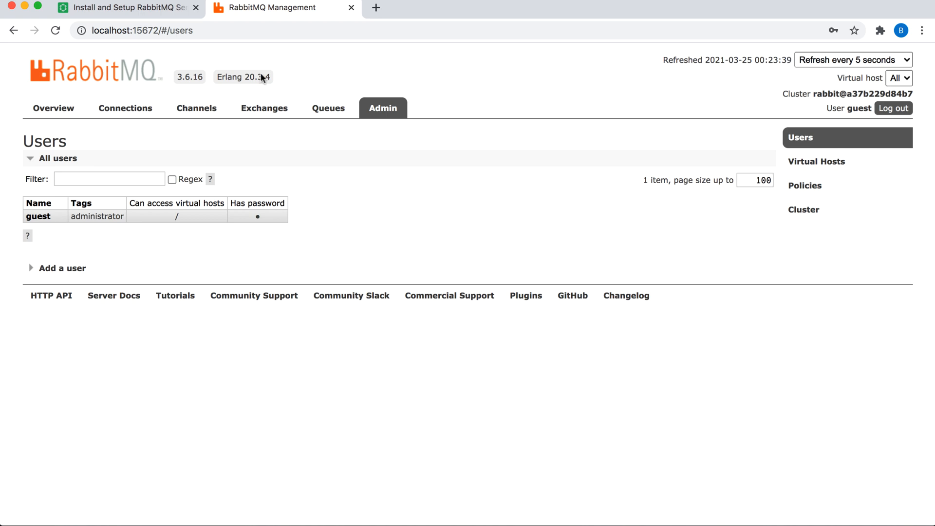
drag(179, 77, 271, 76)
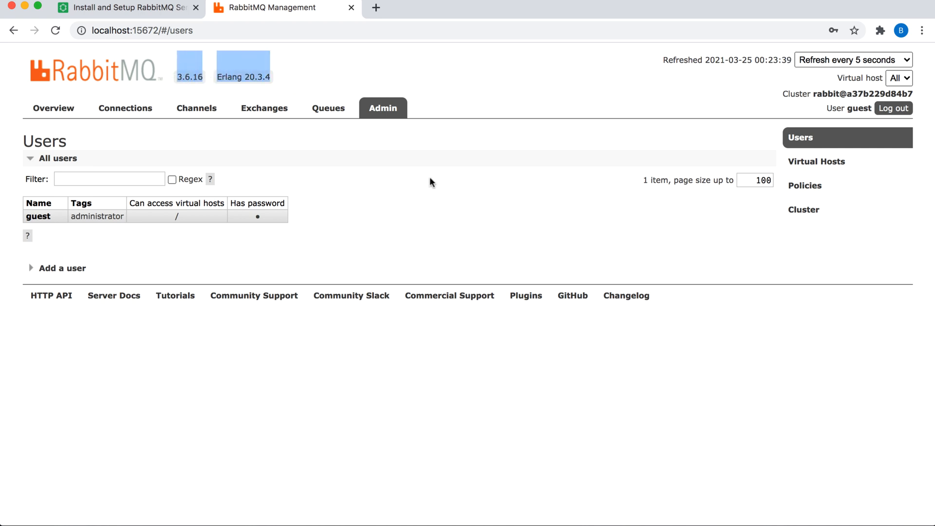
click(804, 210)
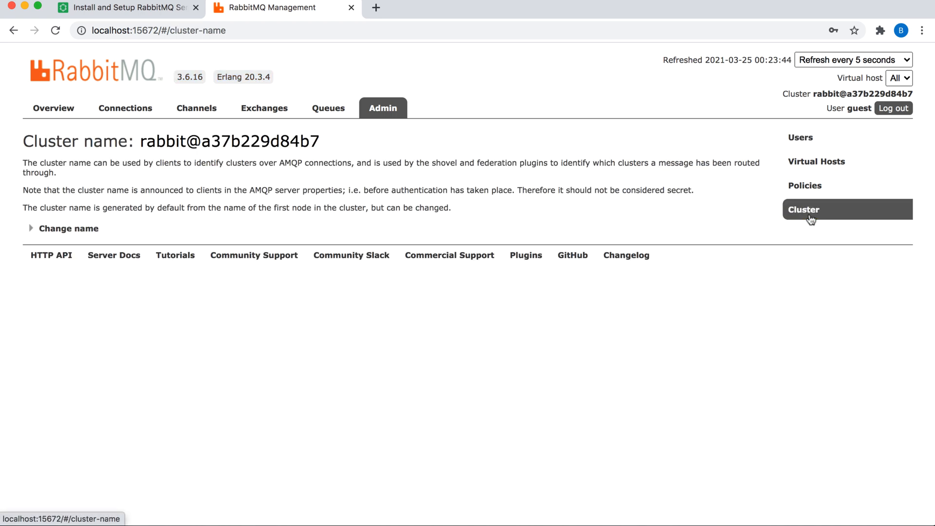
mouse_move(512, 374)
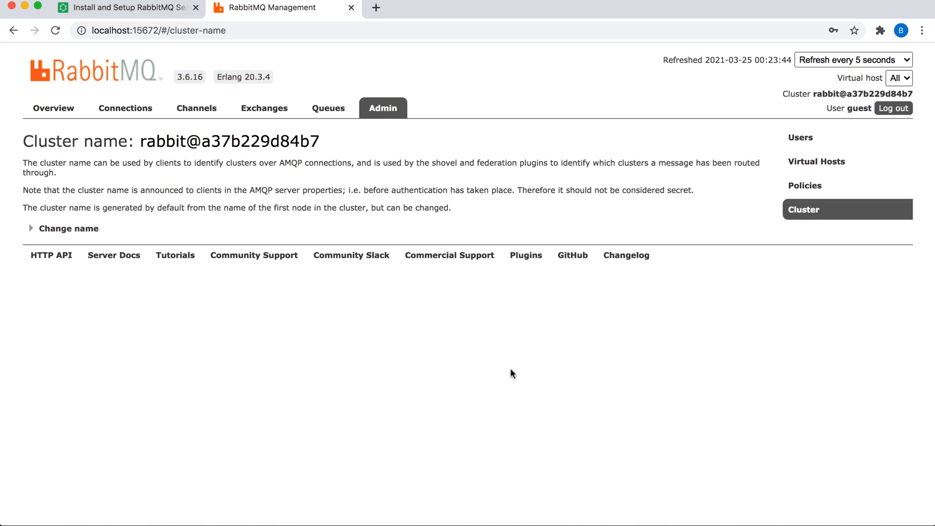
mouse_move(515, 370)
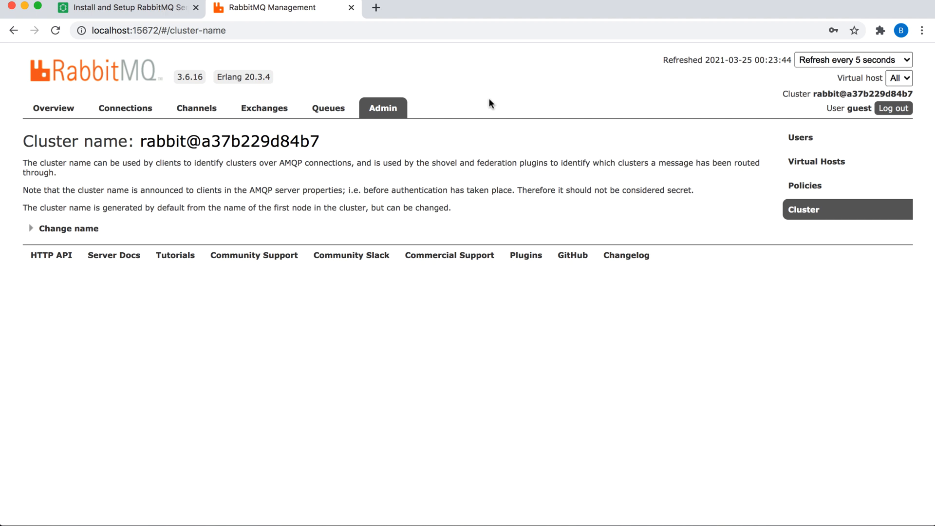
click(53, 108)
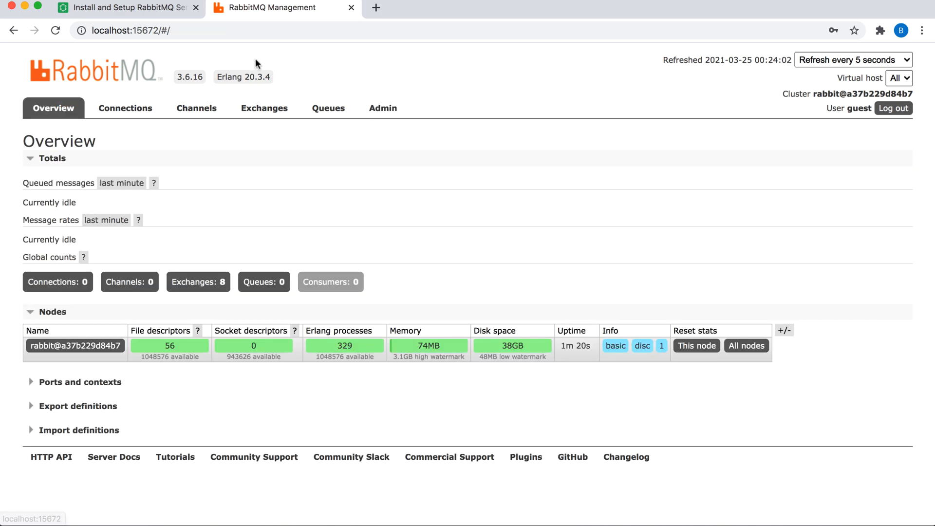
click(125, 7)
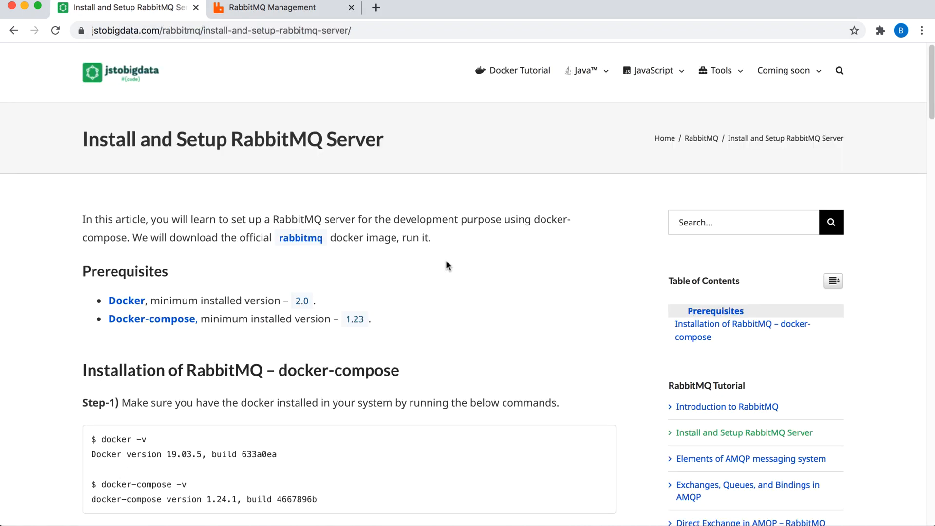
scroll(down, 3)
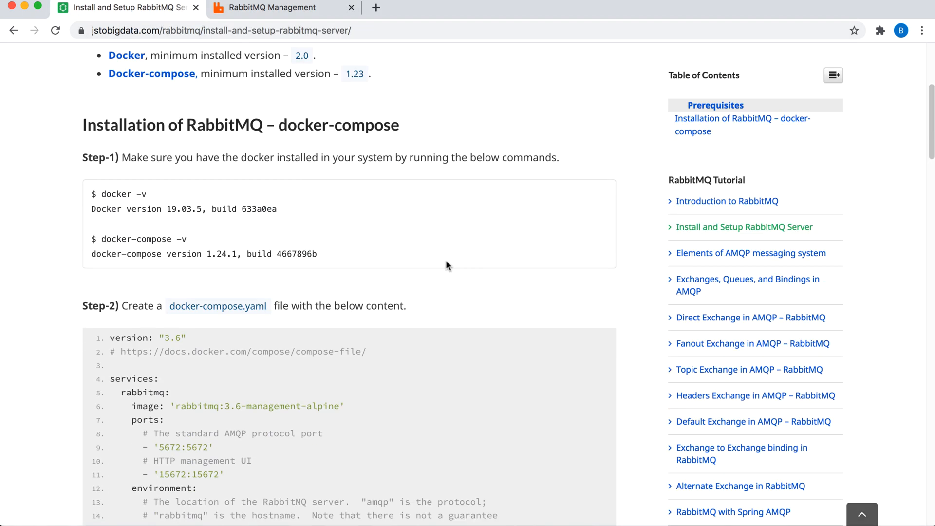
scroll(down, 3)
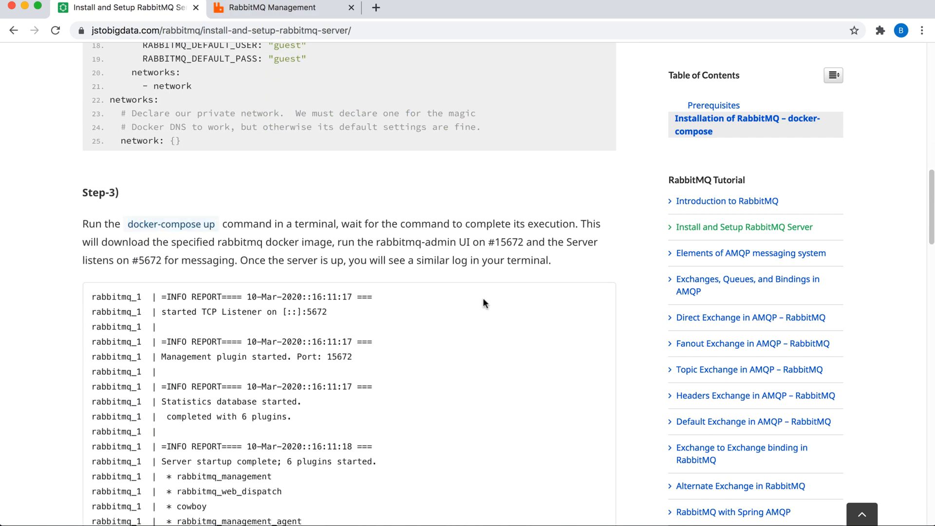
scroll(down, 3)
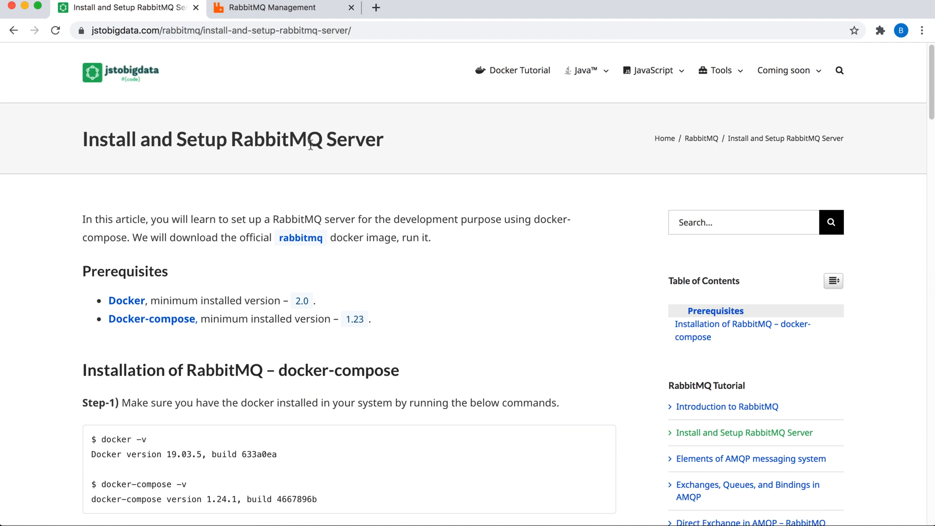
scroll(down, 3)
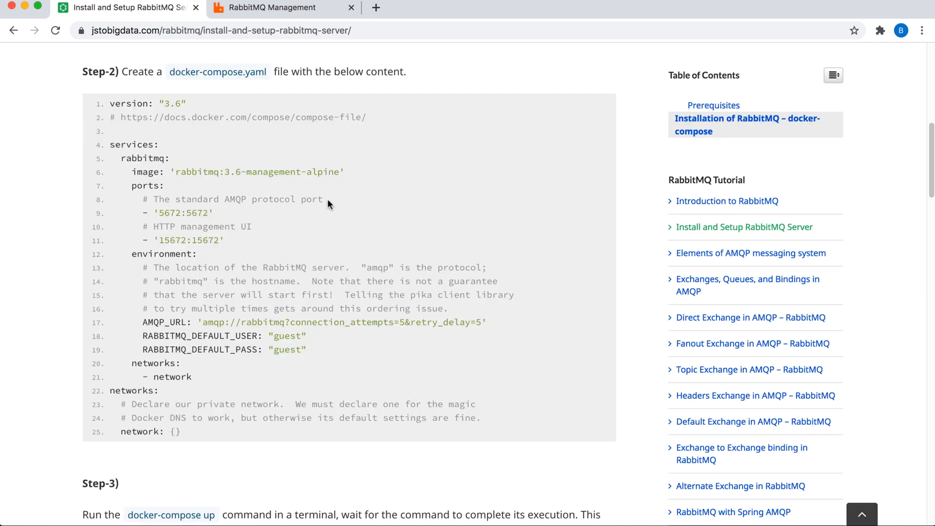